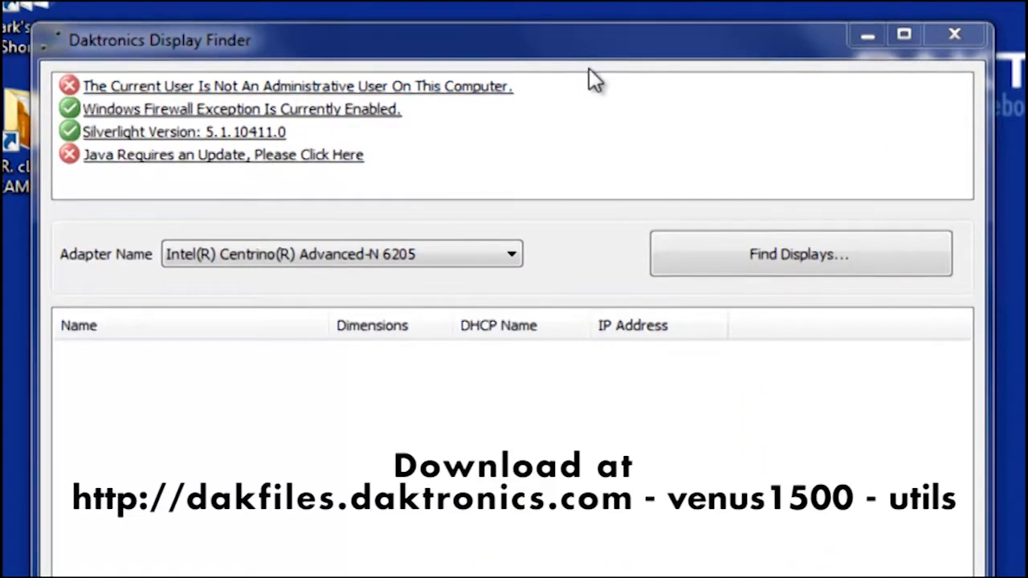
mouse_move(585, 257)
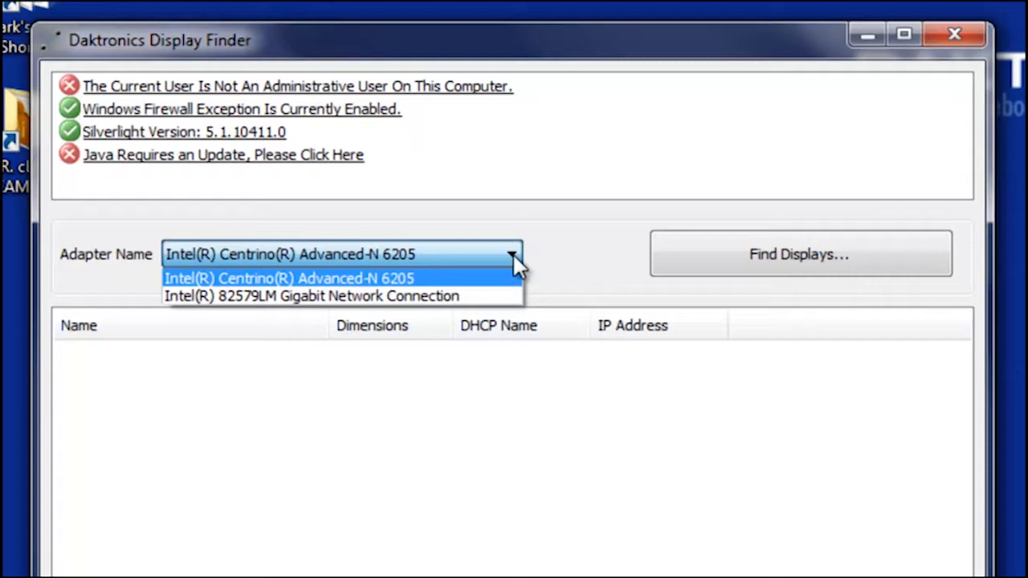
mouse_move(494, 297)
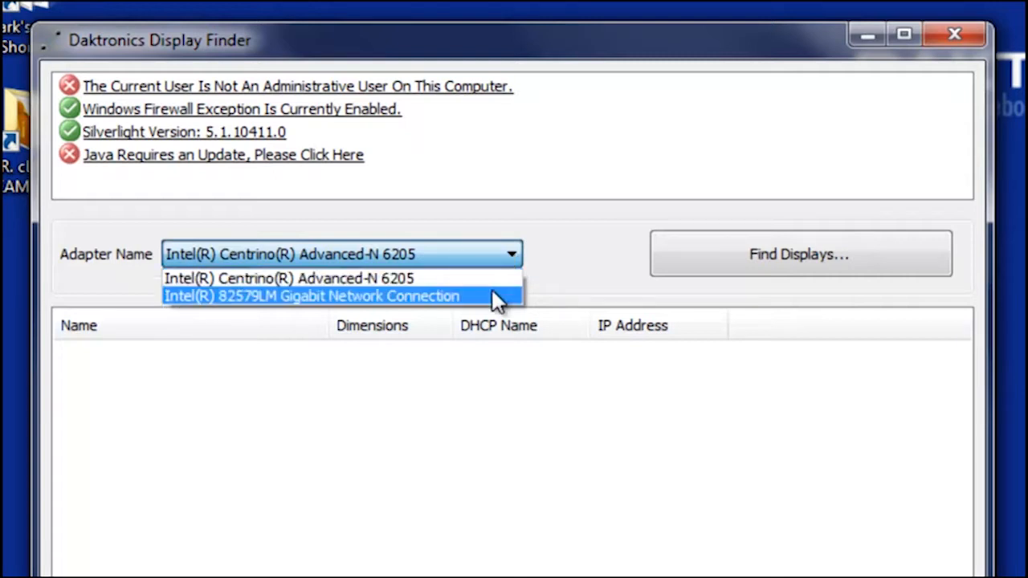
Search for displays over the Intel(R) 82579LM Gigabit Network Connection adapter, finding DMP8-00-AAAV.
click(311, 296)
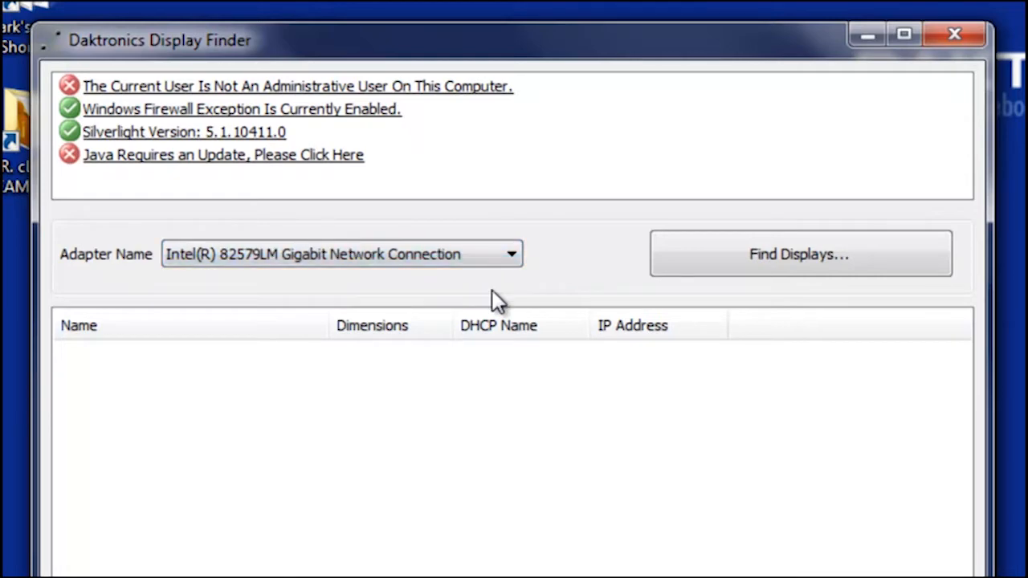
click(800, 256)
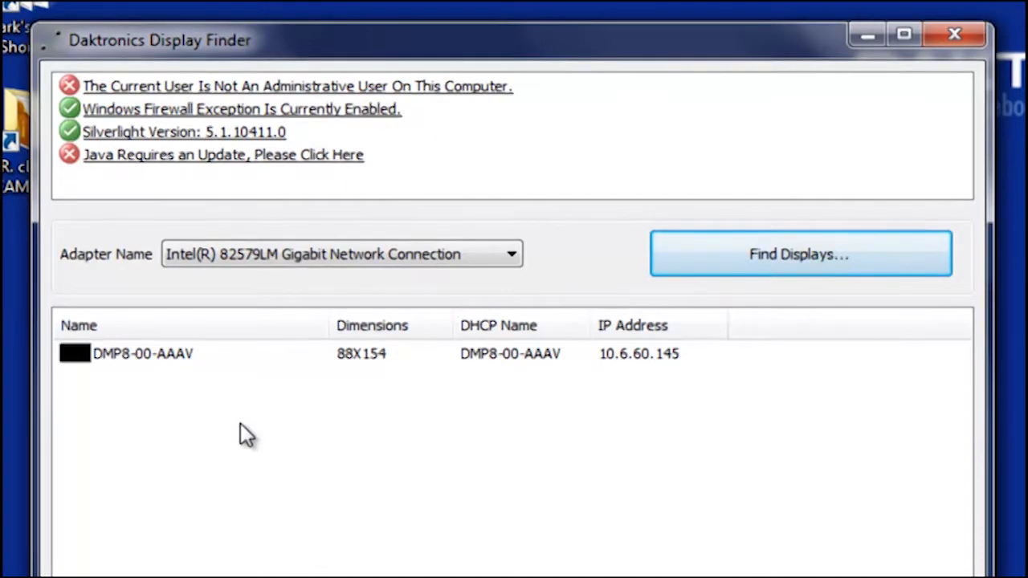
mouse_move(199, 421)
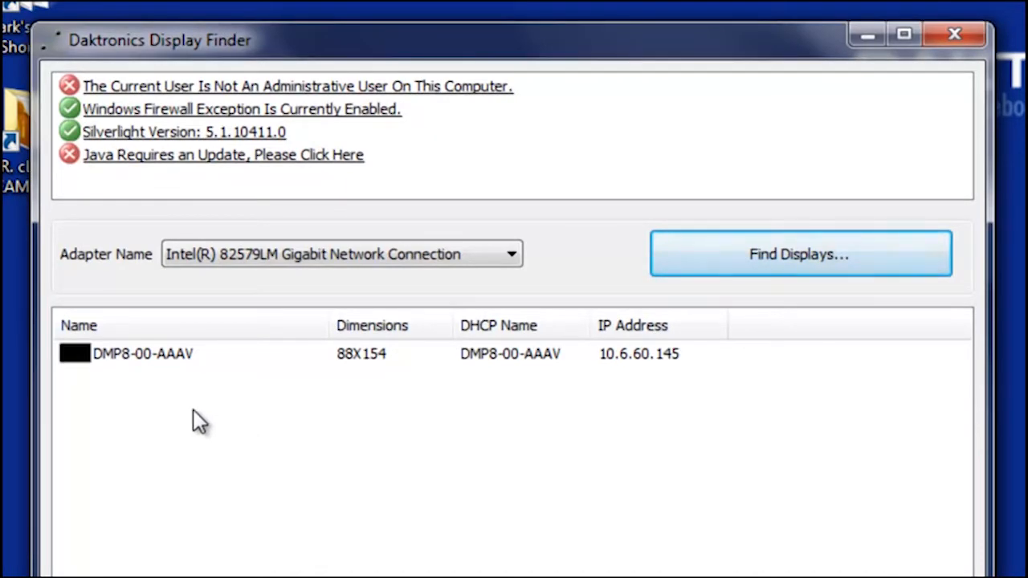
mouse_move(125, 403)
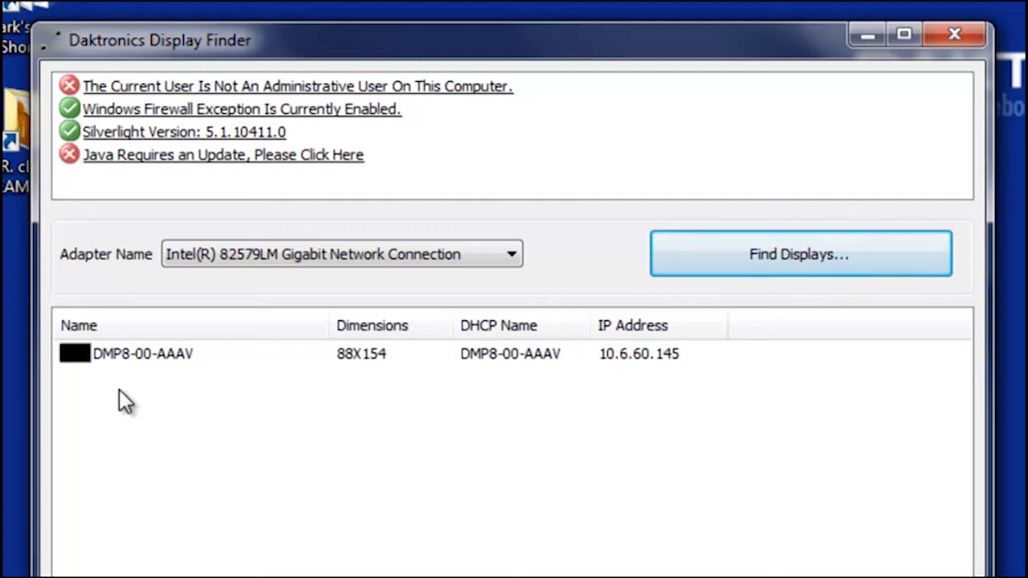
mouse_move(143, 392)
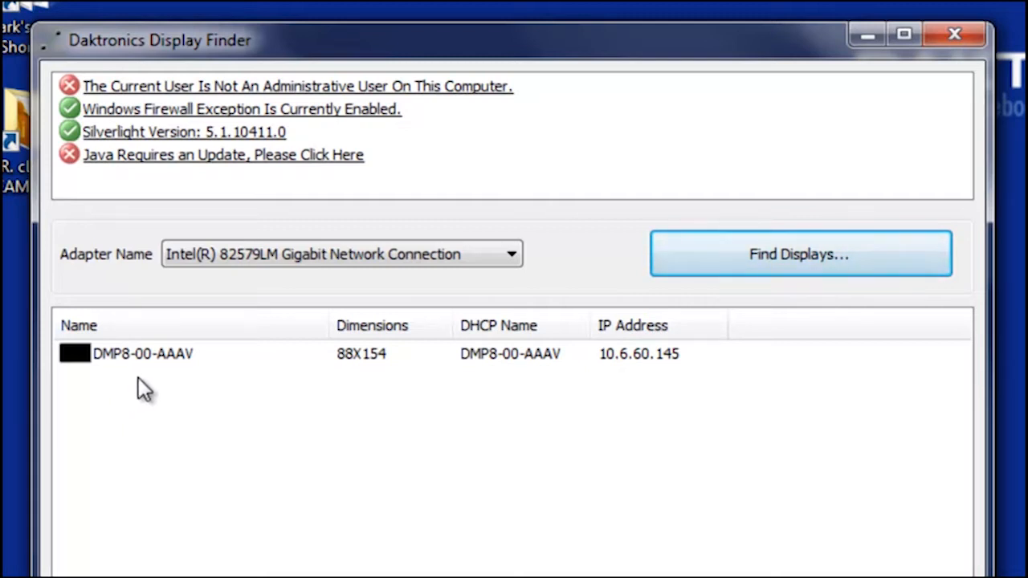
mouse_move(363, 424)
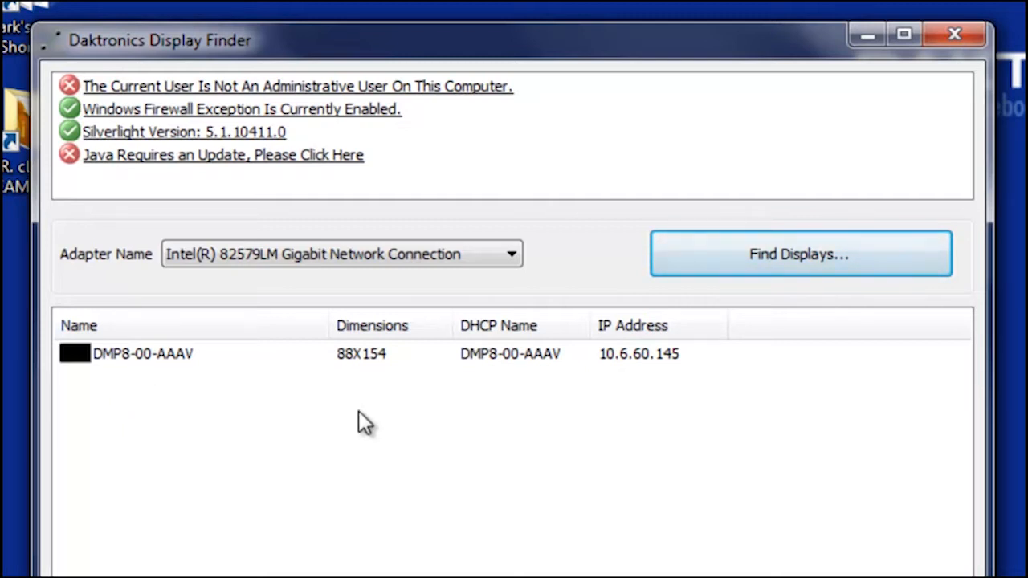
mouse_move(434, 394)
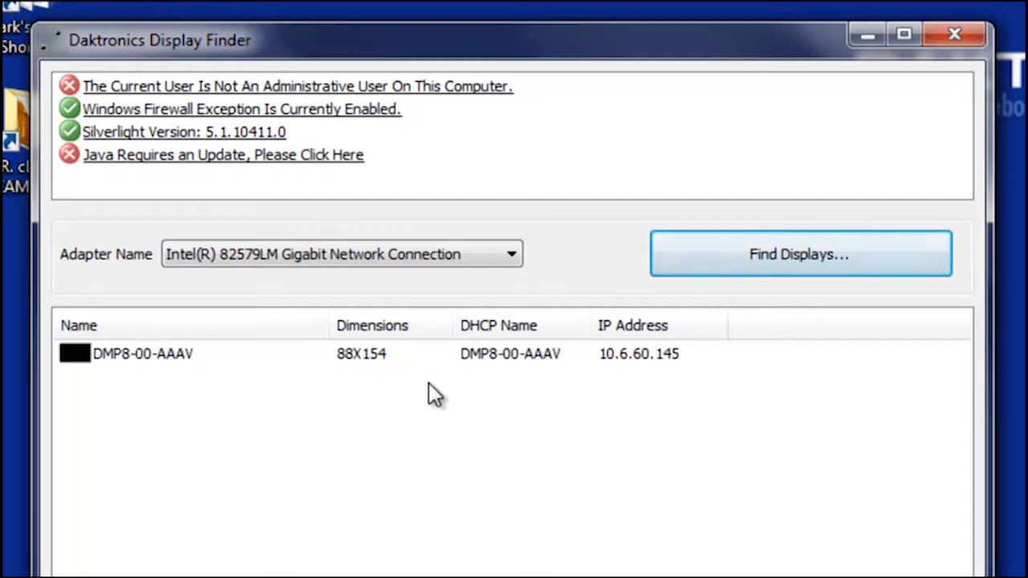
mouse_move(514, 398)
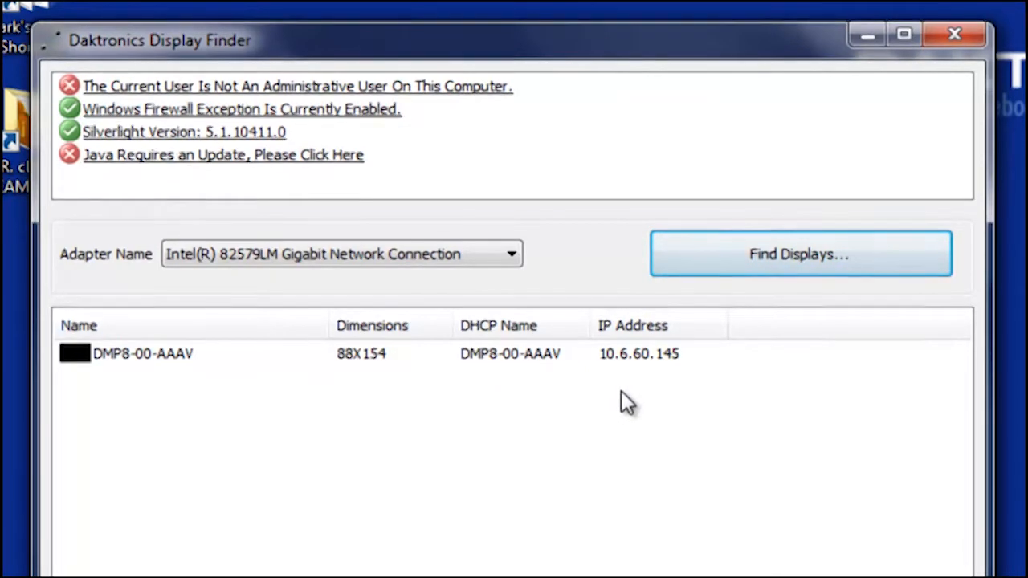
mouse_move(607, 420)
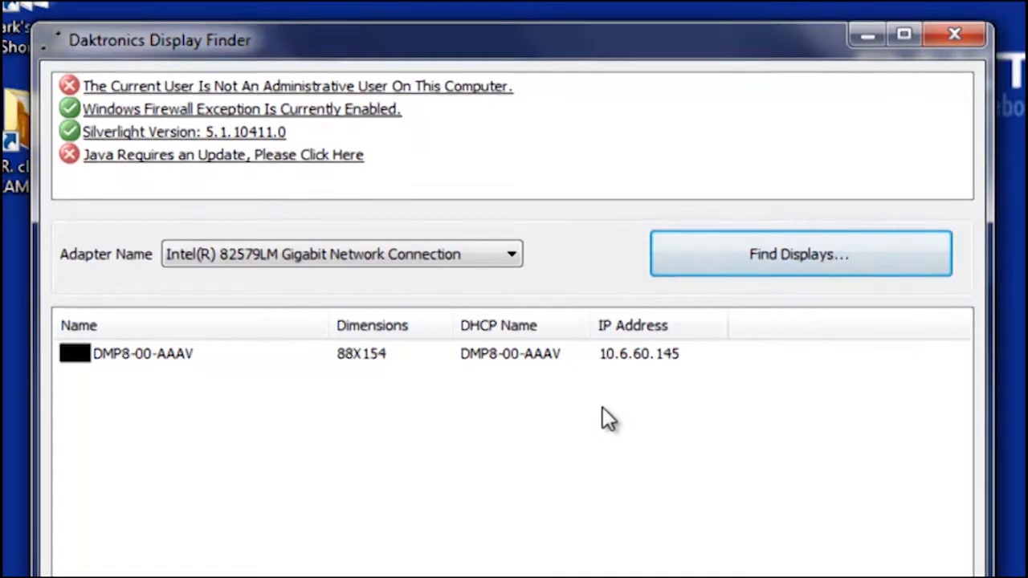
mouse_move(554, 424)
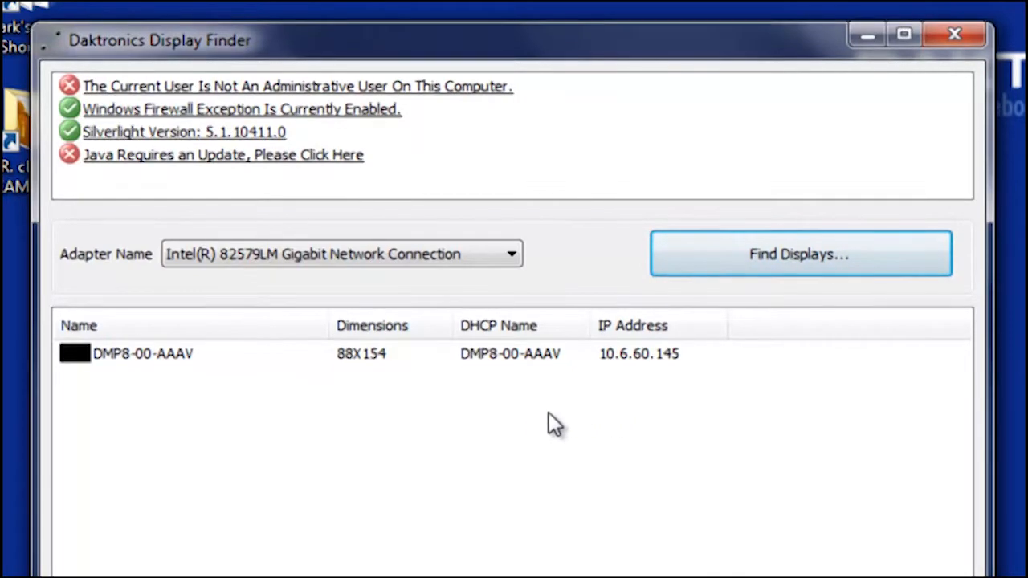
mouse_move(501, 368)
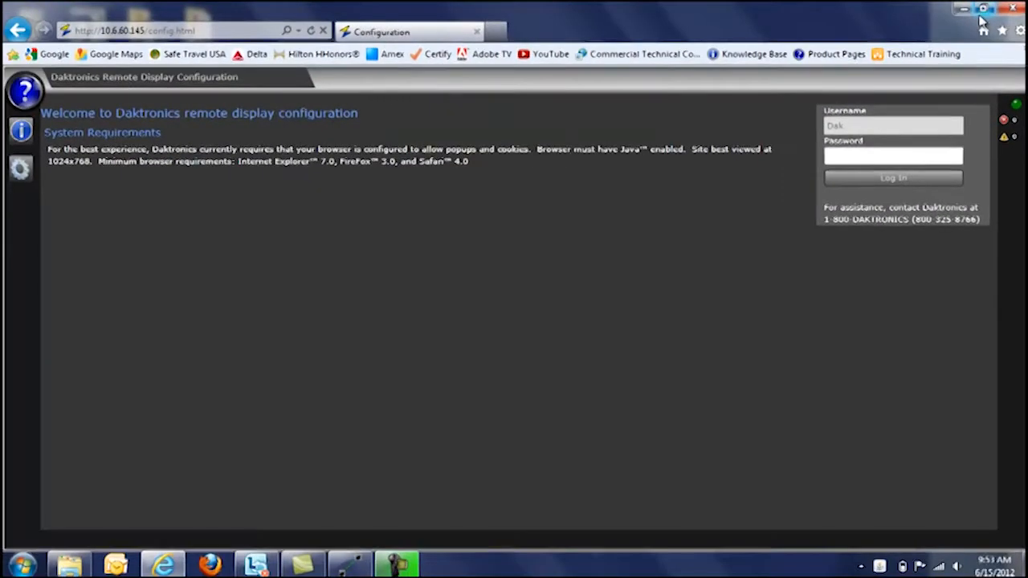
Log in to the web configuration utility at 10.6.60.145 with the player's password.
click(893, 154)
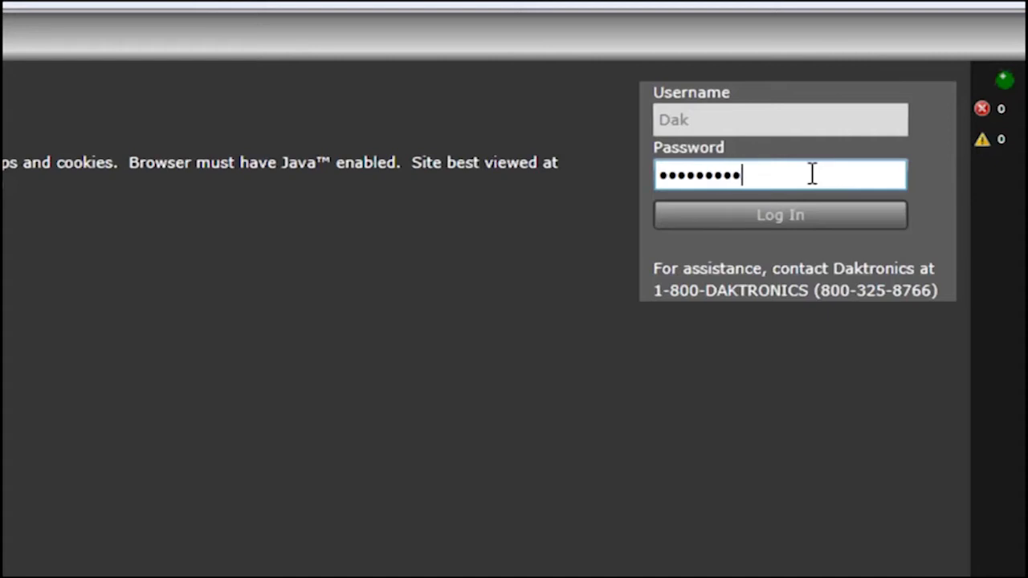
click(779, 215)
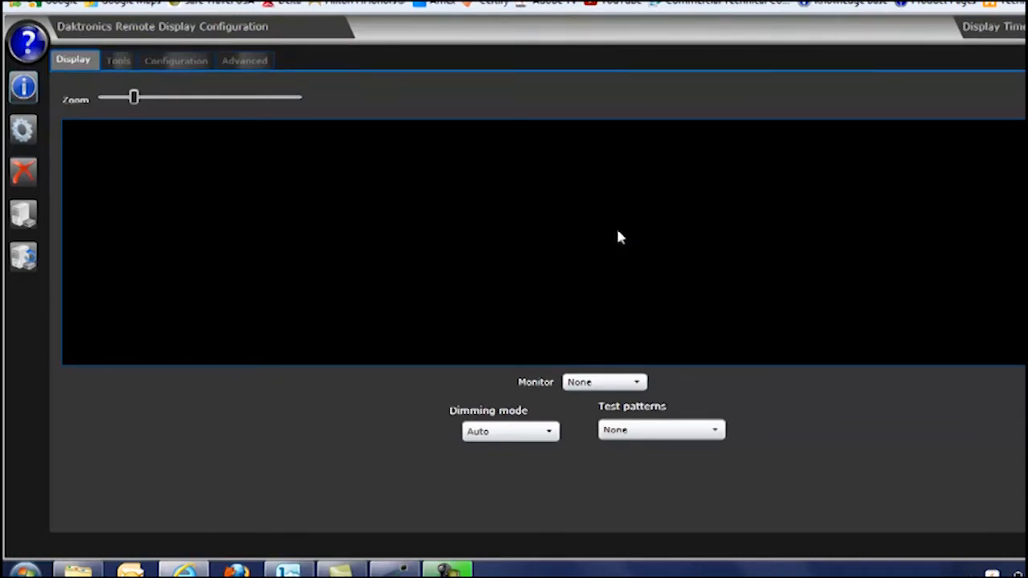
mouse_move(714, 463)
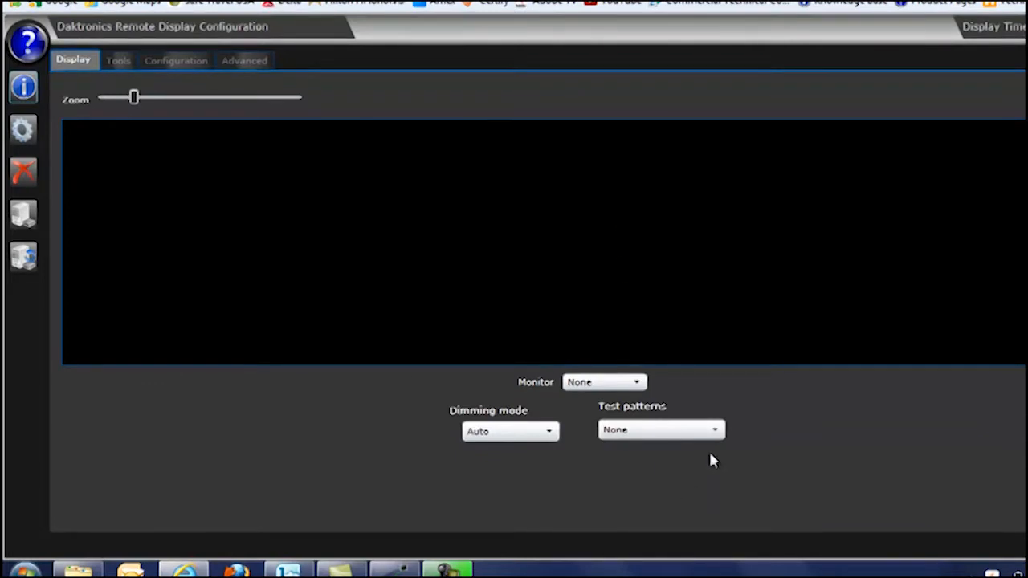
click(660, 431)
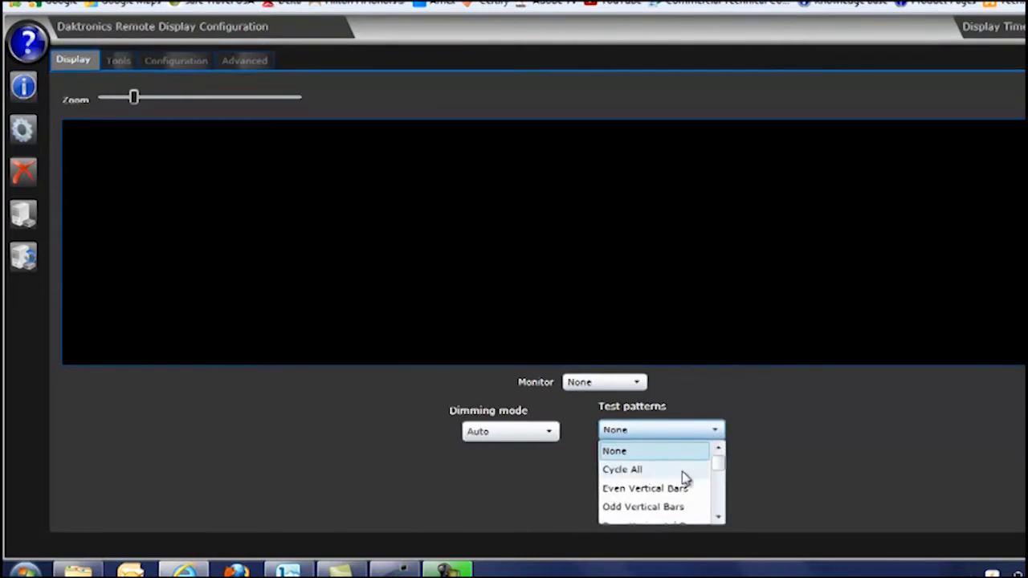
click(621, 469)
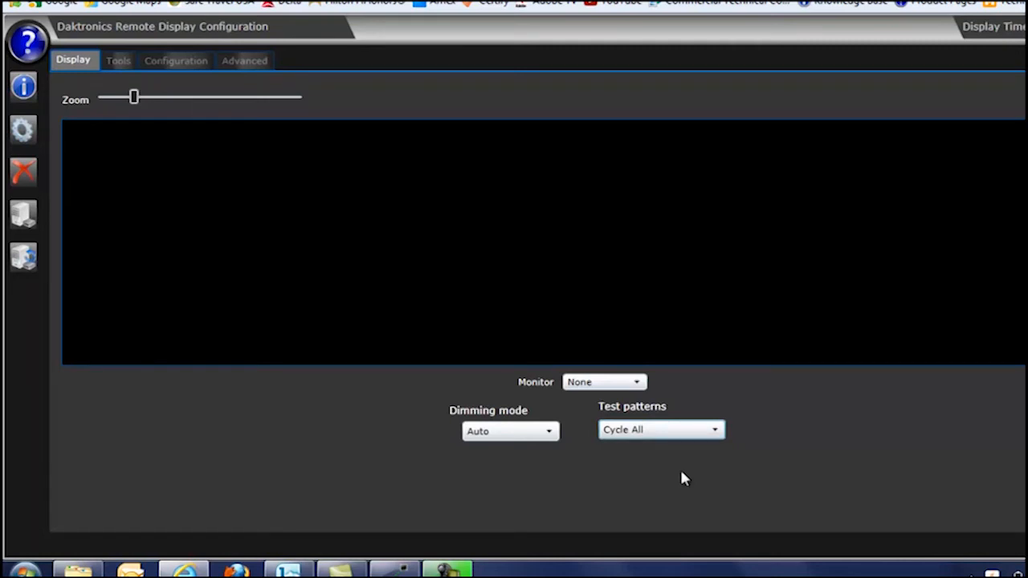
mouse_move(694, 464)
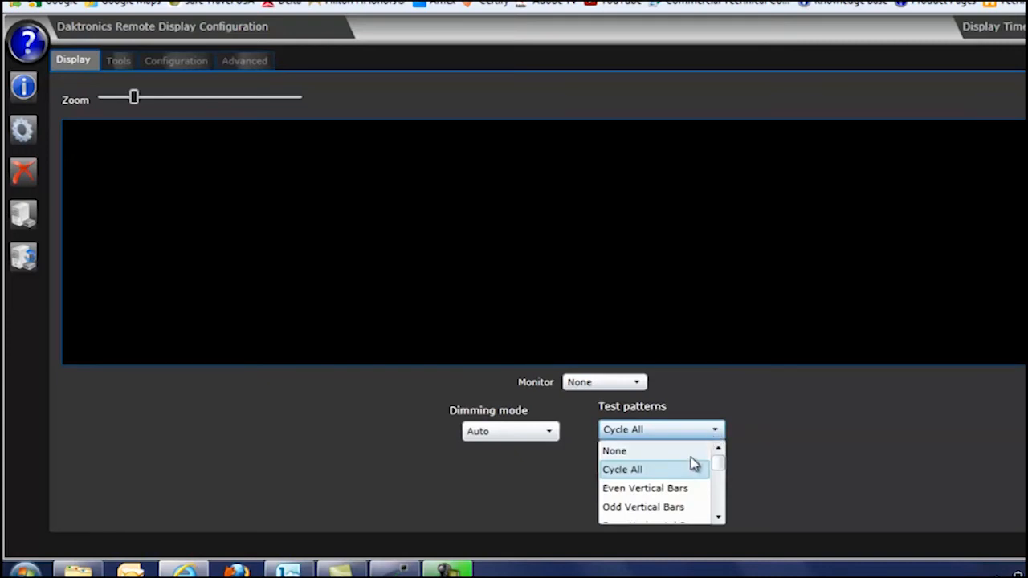
click(613, 450)
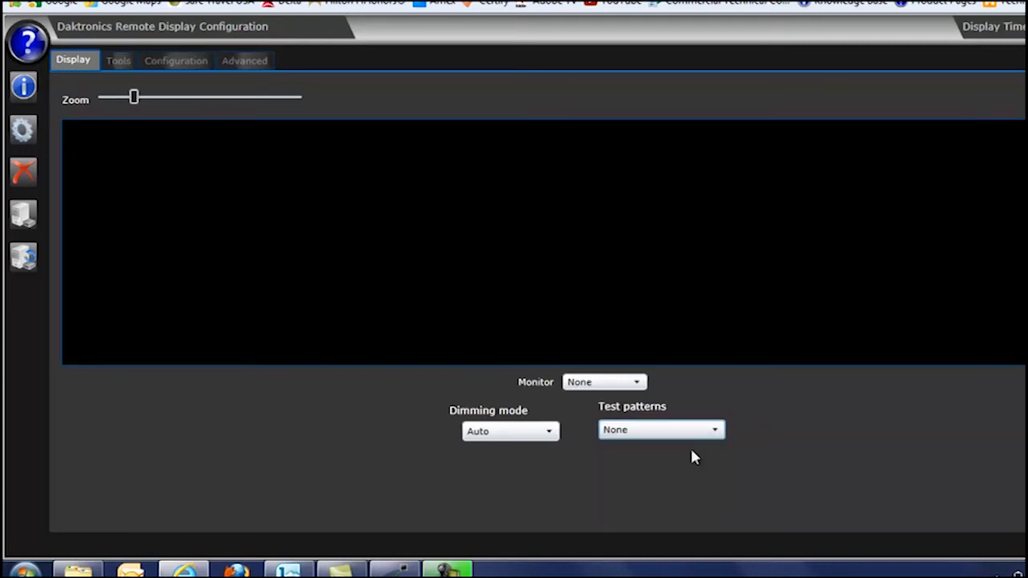
mouse_move(585, 401)
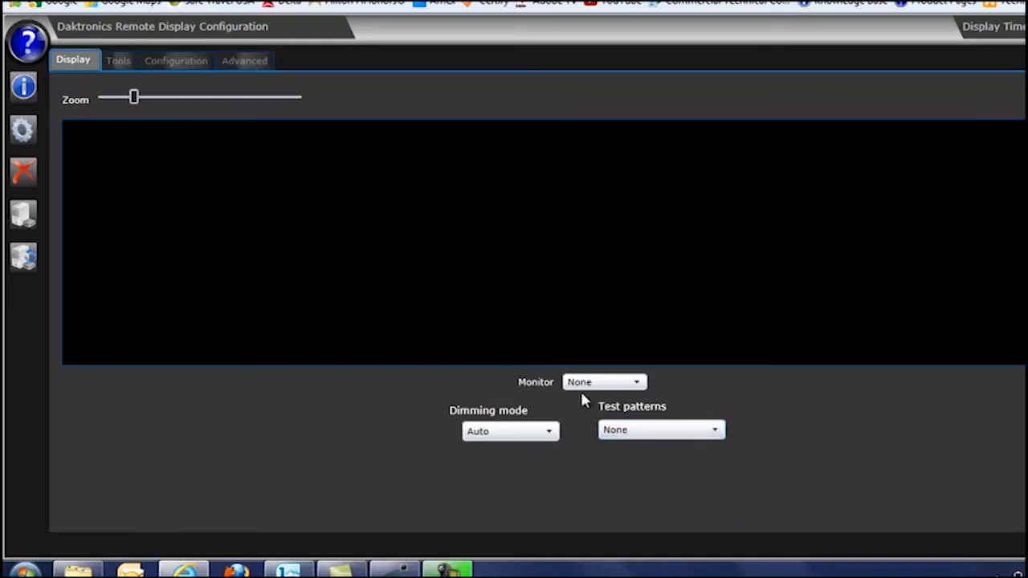
mouse_move(187, 98)
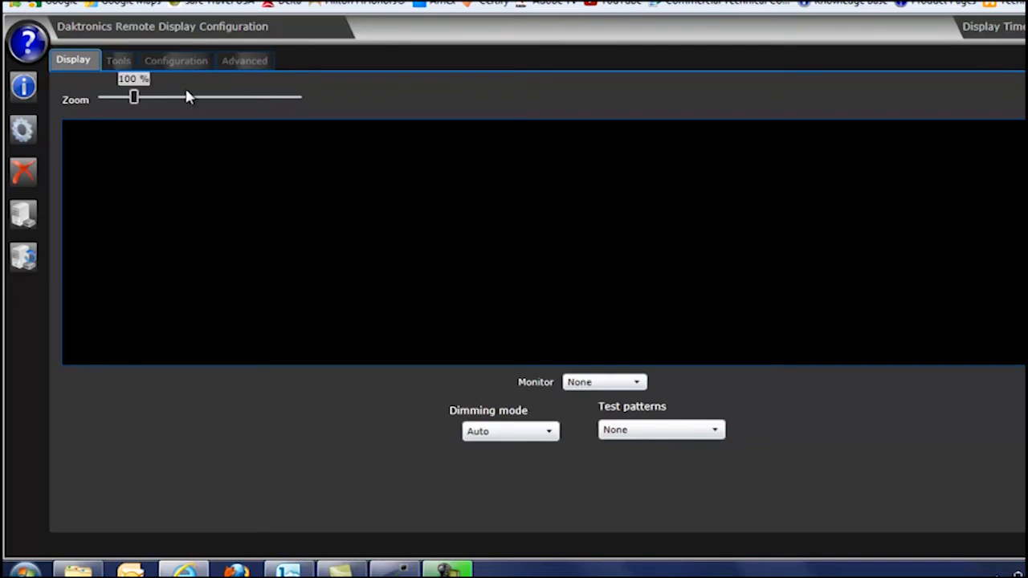
Switch the player's network settings to 'Use the following IP address' under Configuration > Network.
click(176, 61)
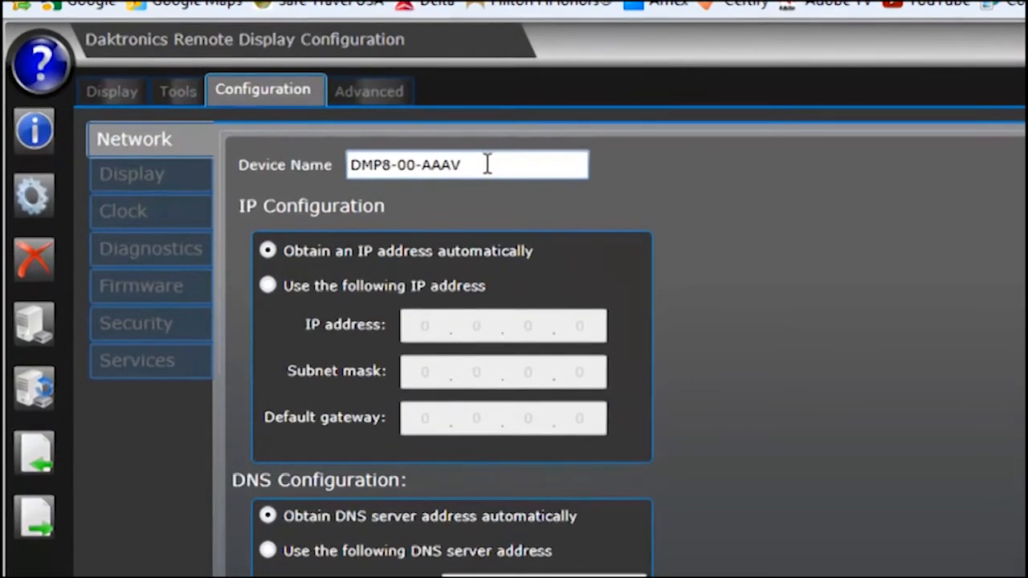
mouse_move(290, 295)
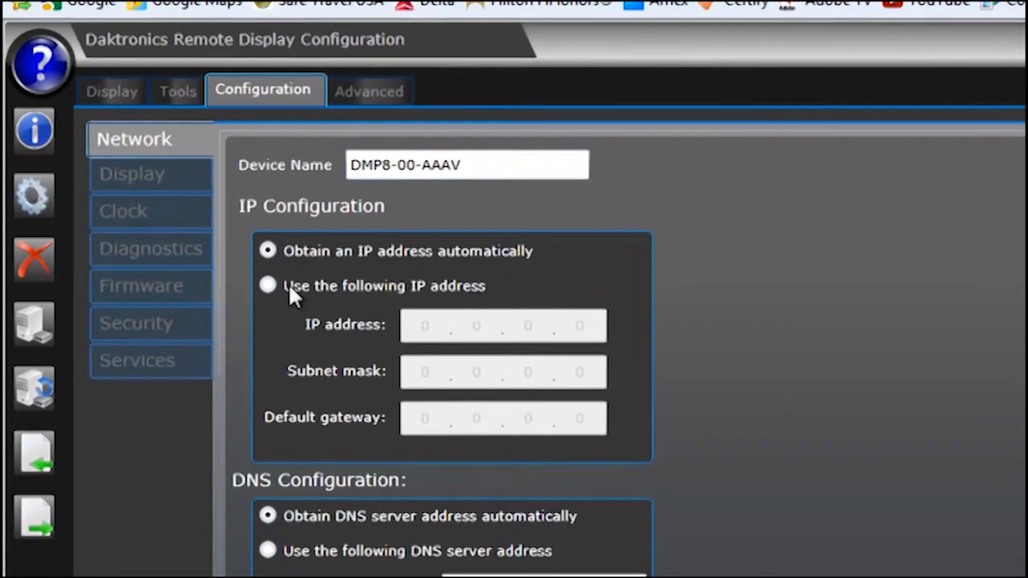
click(266, 286)
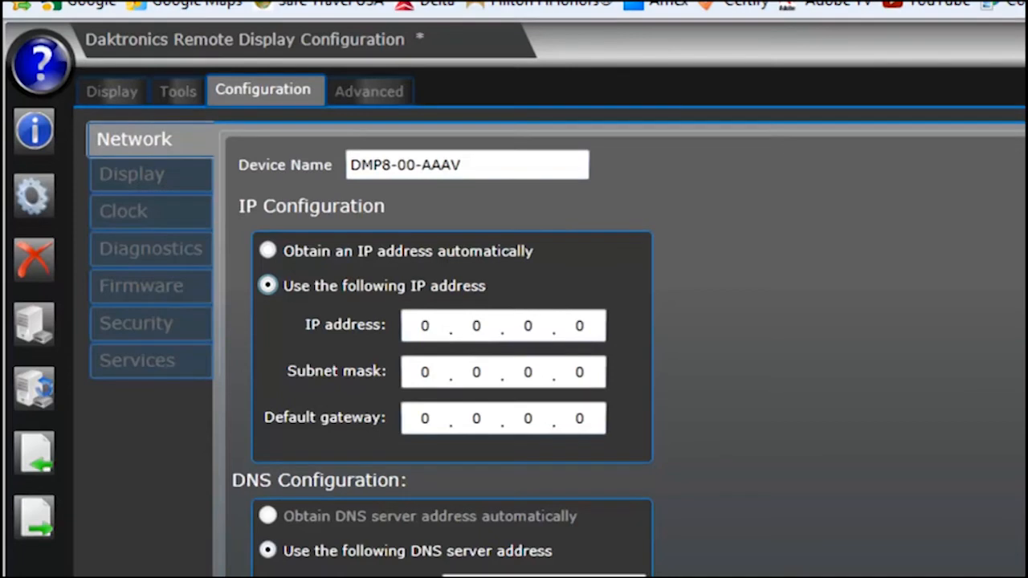
mouse_move(68, 550)
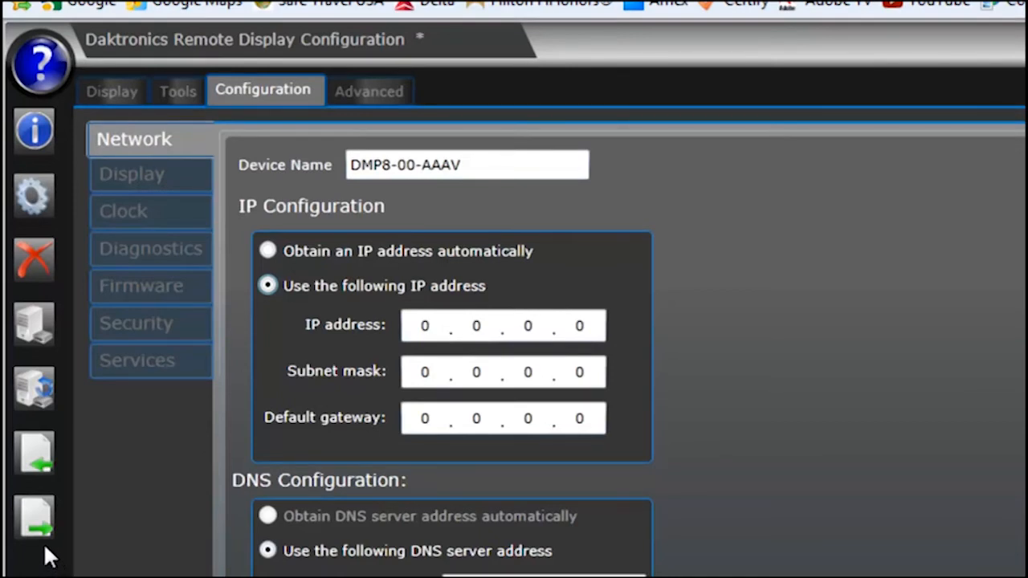
mouse_move(32, 517)
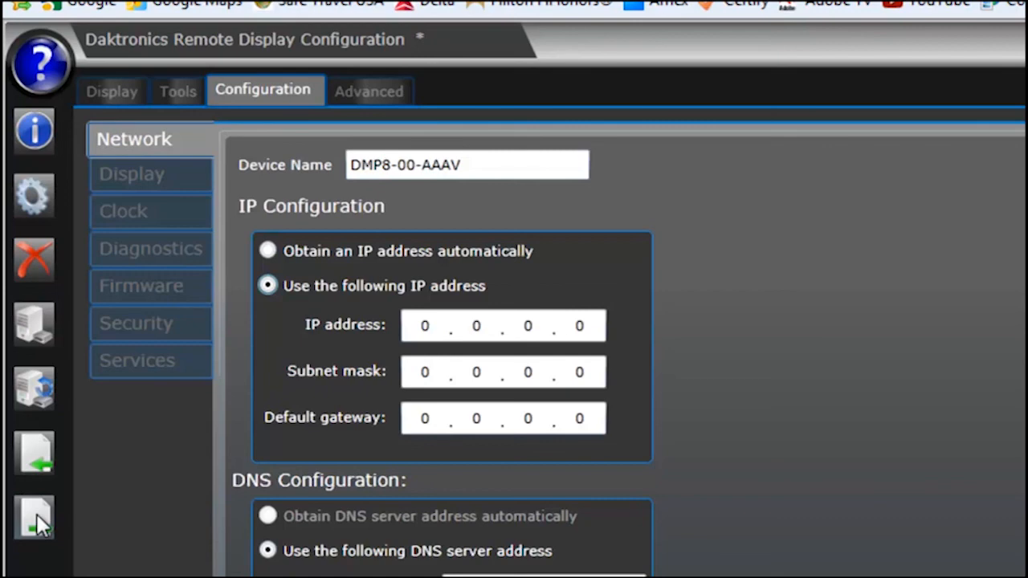
Start logging out from the sidebar, bringing up the log out confirmation.
click(32, 523)
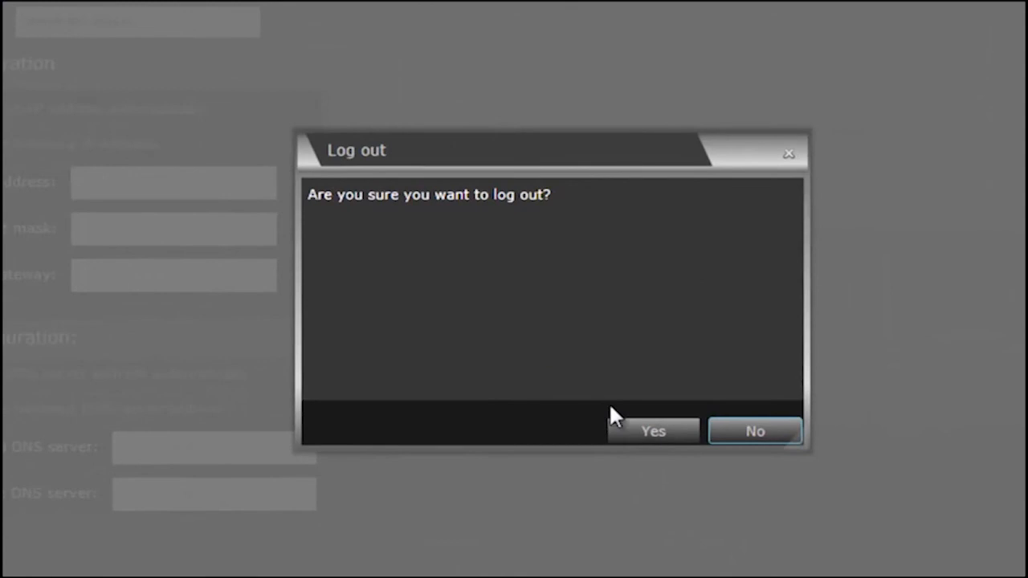